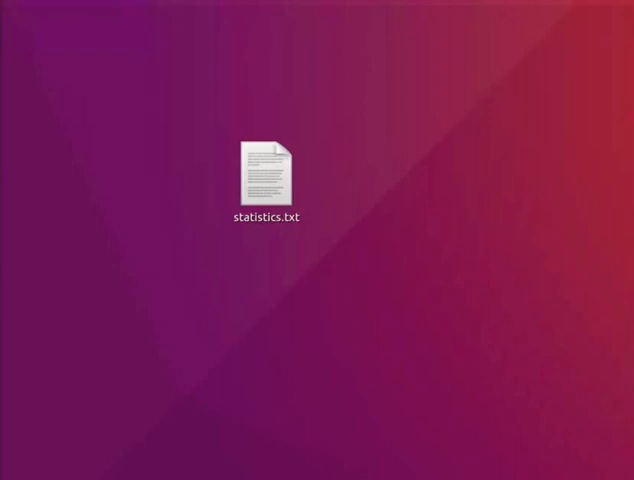
- View the statistics.txt data file stored on the Desktop
{"action": "double_click", "coordinate": [268, 176]}
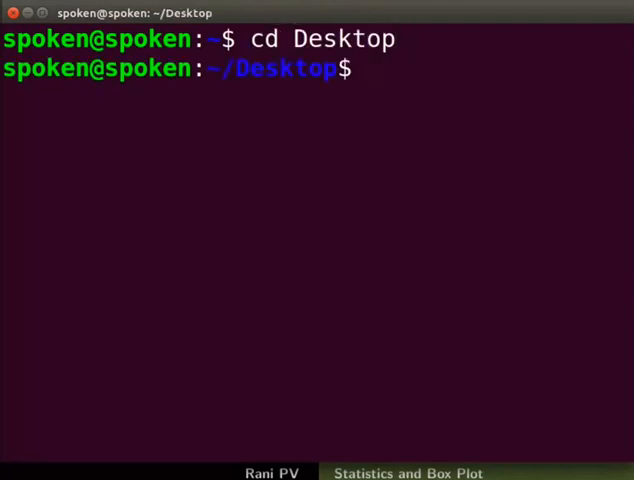
- Launch gnuplot, rotate the x-tics and enable autoscale
{"action": "type", "text": "gnuplot"}
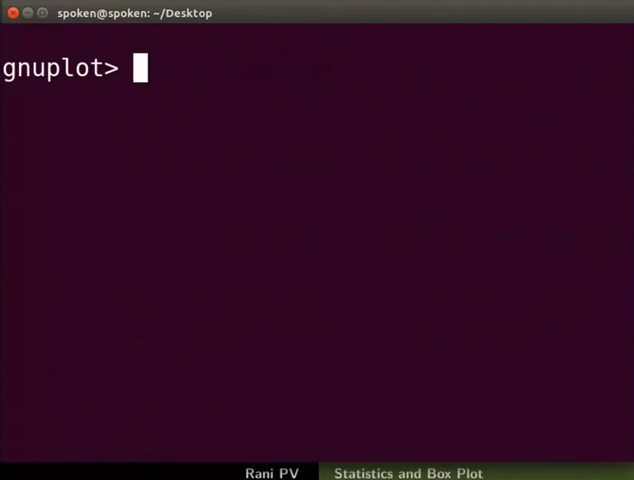
{"action": "type", "text": "set"}
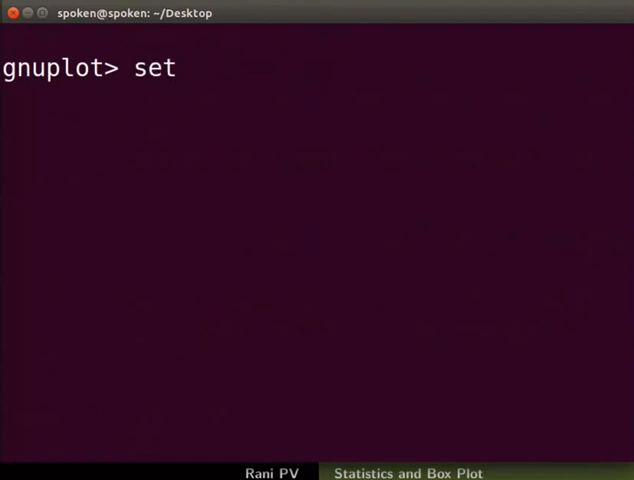
{"action": "type", "text": "xtic"}
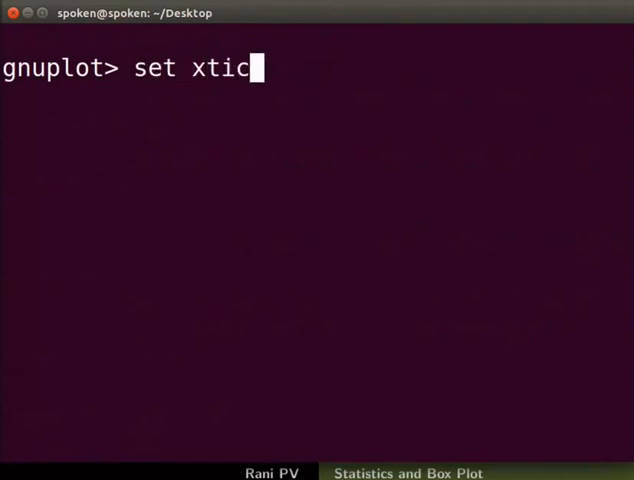
{"action": "type", "text": "s rotate"}
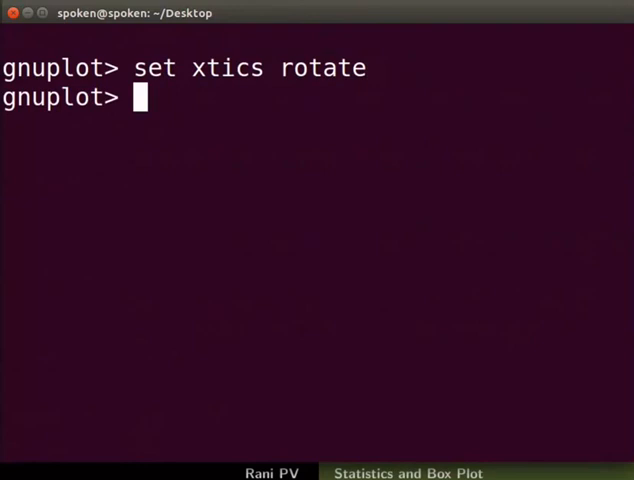
{"action": "type", "text": "set au"}
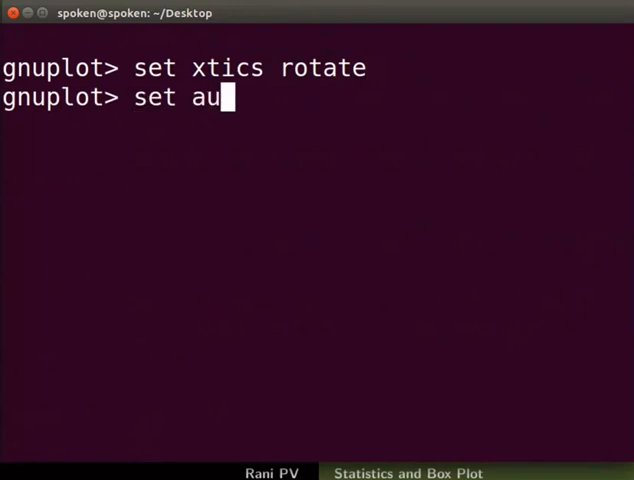
{"action": "type", "text": "toscale"}
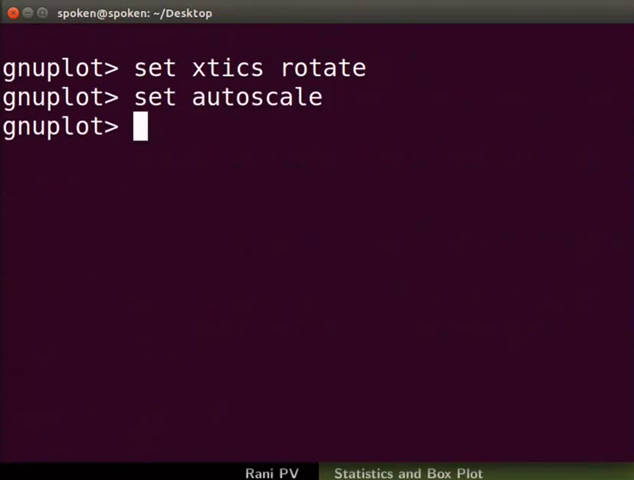
- Plot statistics.txt column 2 with column 3 as x tick labels
{"action": "type", "text": "plot \"statistics.txt\" using 2:xticlabels(3)"}
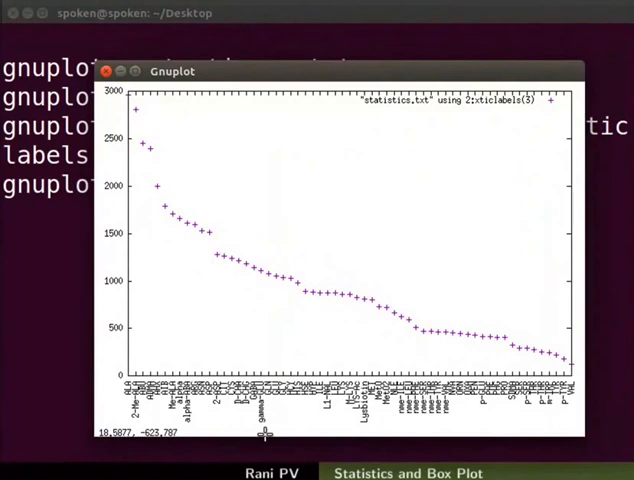
{"action": "mouse_move", "coordinate": [270, 430]}
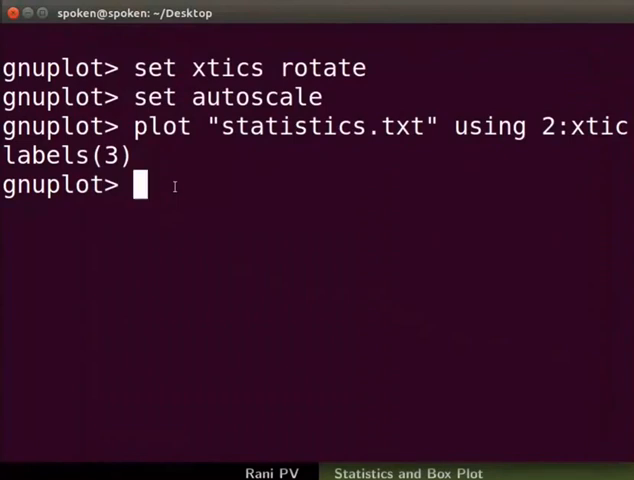
- Run stats on statistics.txt column 2: 61 records, mean 941.26, std dev 641.67
{"action": "type", "text": "sta"}
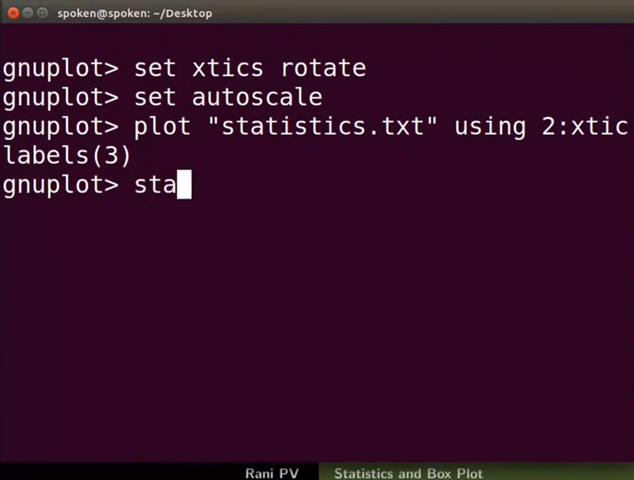
{"action": "type", "text": "ts \"statistics.txt\""}
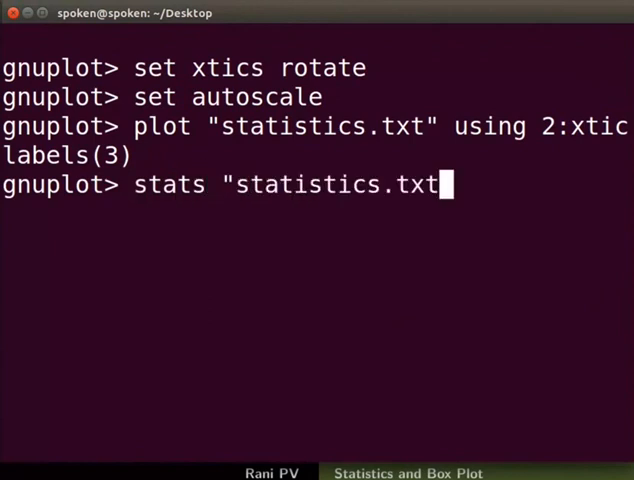
{"action": "type", "text": "using 2"}
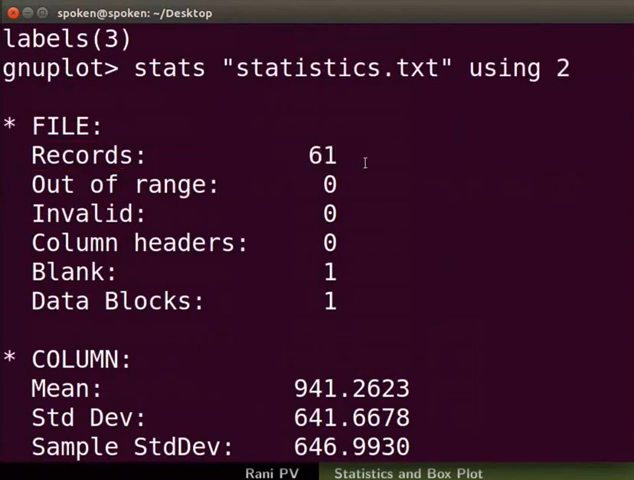
{"action": "scroll", "scroll_direction": "down", "scroll_amount": 3}
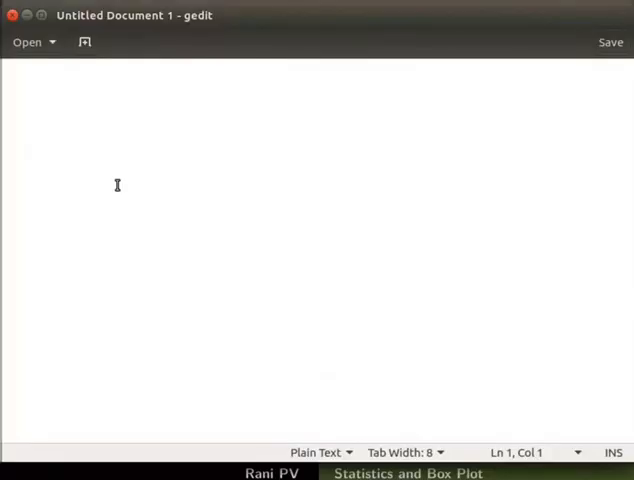
{"action": "mouse_move", "coordinate": [136, 88]}
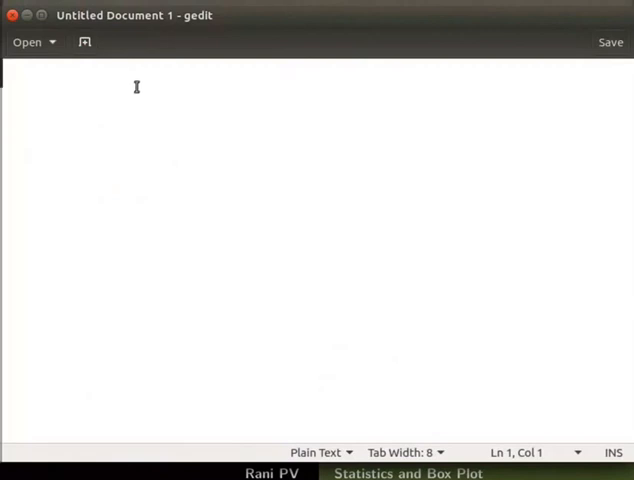
- Write the #candlestick plot style comment and the column-order comment: x-position, mean-stddev, y-min, y-max, mean+stddev
{"action": "type", "text": "#candle"}
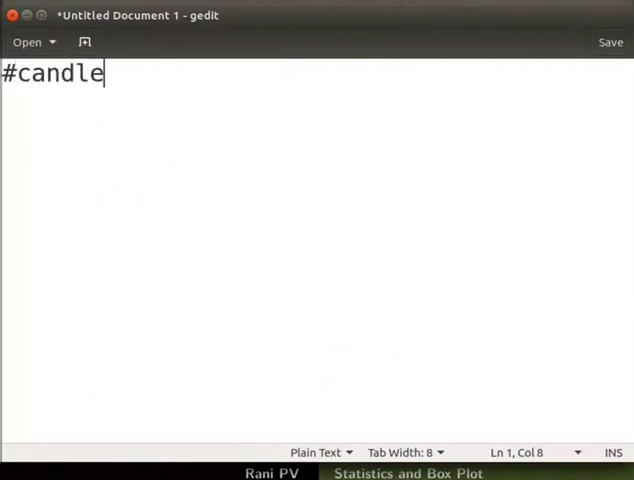
{"action": "type", "text": "stick plot"}
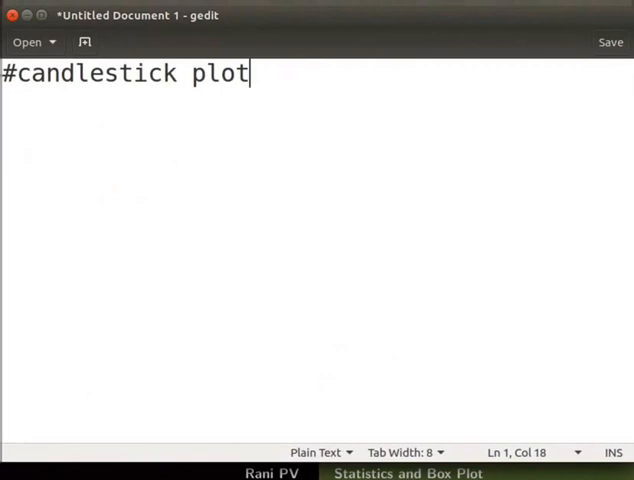
{"action": "type", "text": "style"}
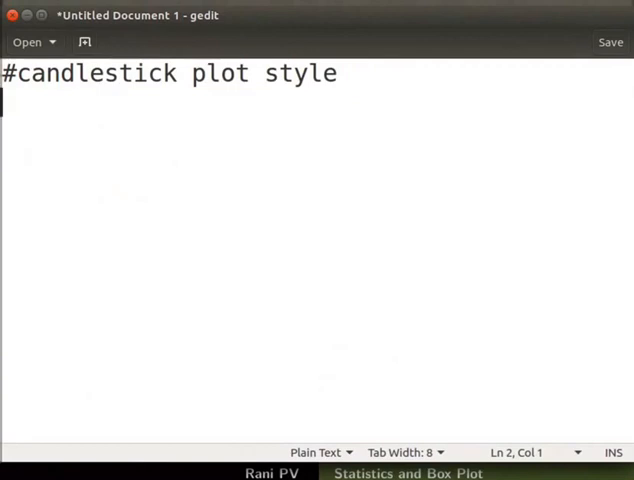
{"action": "type", "text": "#x-position tab (mean-stddev) tab y-min tab  y-max tab (mean+stddev) tab with candlesticks"}
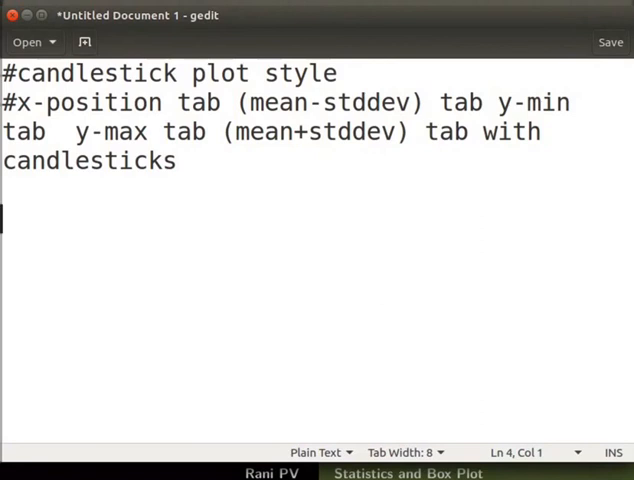
- Enter the tab-separated data row 1, 300, 119, 2965, 1582 and start saving the file
{"action": "type", "text": "1"}
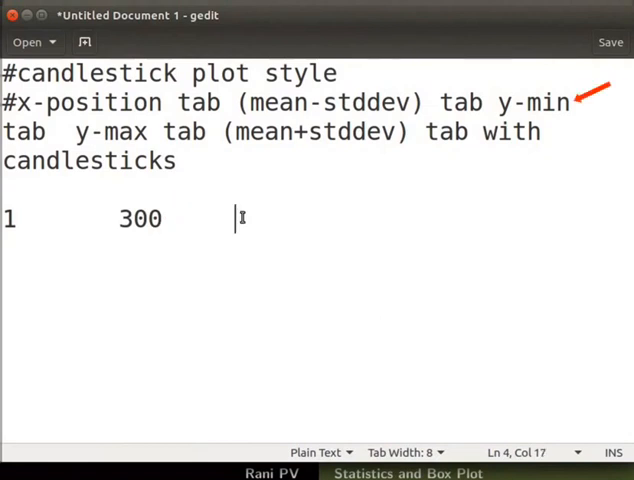
{"action": "type", "text": "119"}
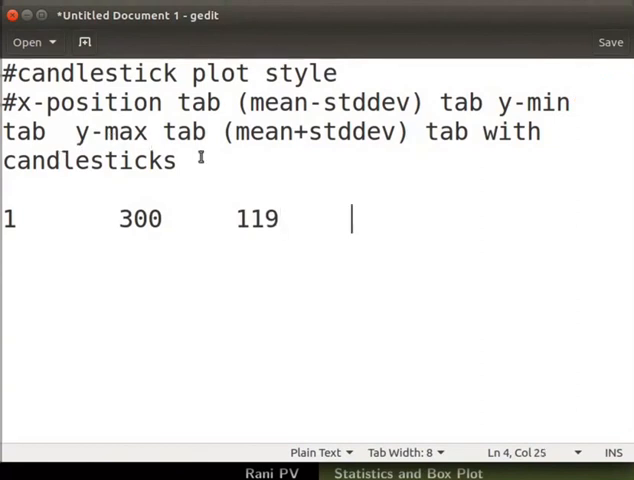
{"action": "type", "text": "296"}
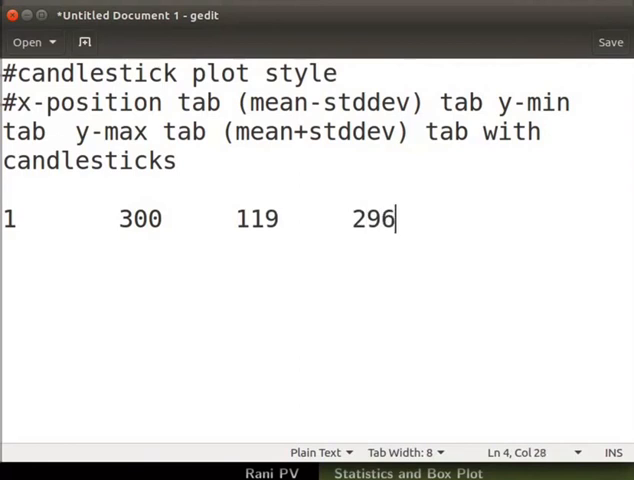
{"action": "type", "text": "5"}
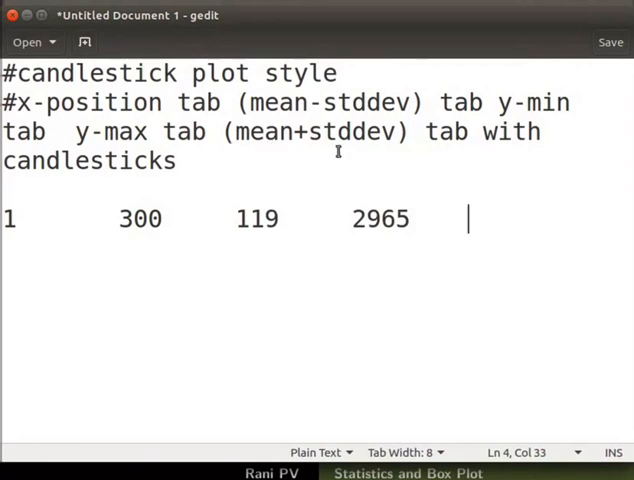
{"action": "type", "text": "1"}
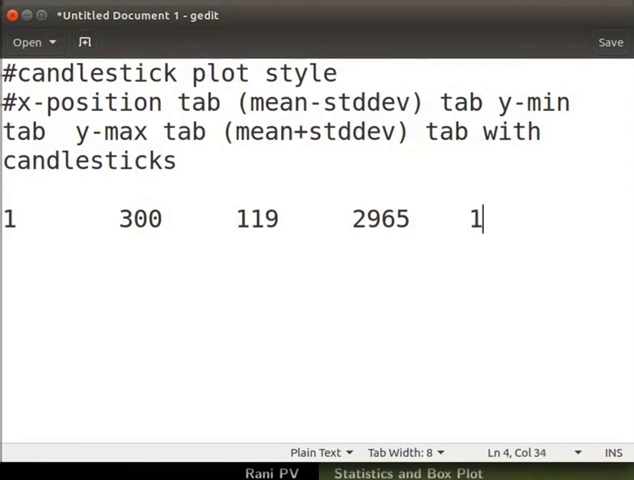
{"action": "type", "text": "582"}
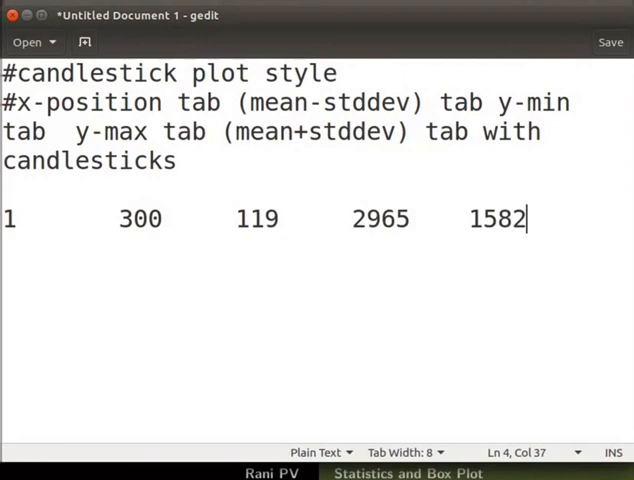
{"action": "left_click", "coordinate": [610, 40]}
{"action": "type", "text": "candlestick.dat"}
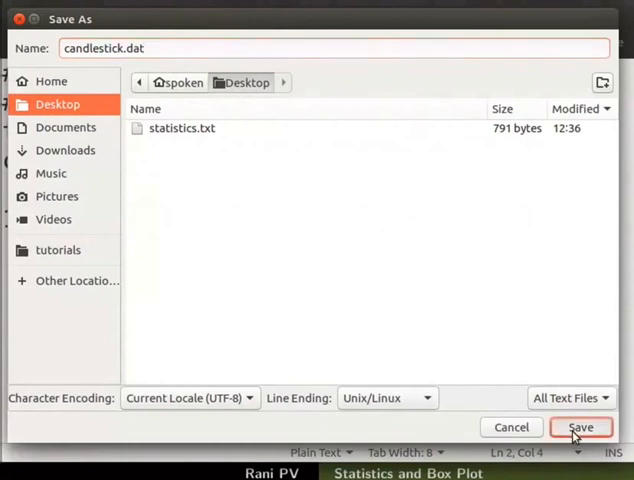
- Save the file as candlestick.dat on the Desktop
{"action": "left_click", "coordinate": [580, 428]}
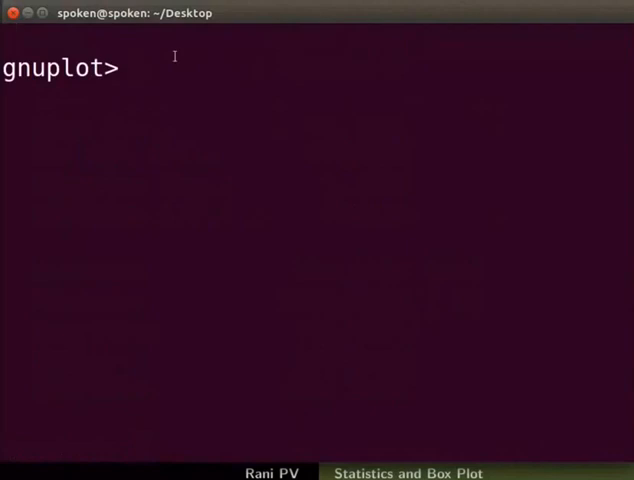
- Set xrange [0.97:1.03], plot candlestick.dat using 1:2:3:4:5 with candlesticks, then close the plot window
{"action": "type", "text": "set xran"}
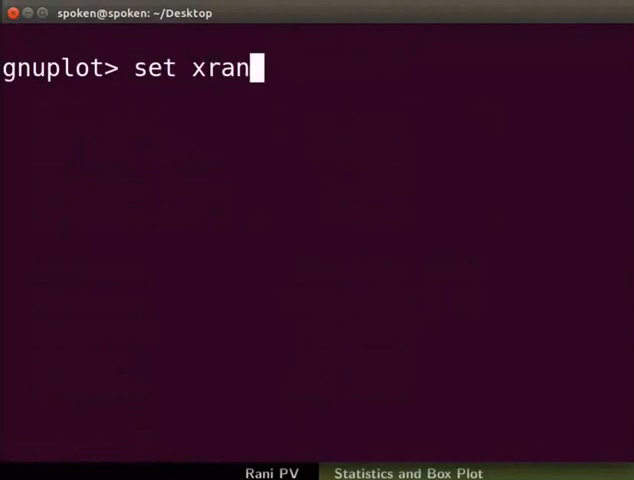
{"action": "type", "text": "ge [0.9"}
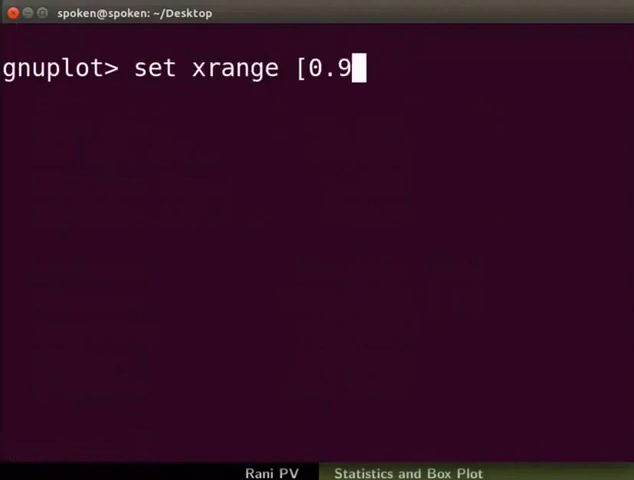
{"action": "type", "text": "7:1.03"}
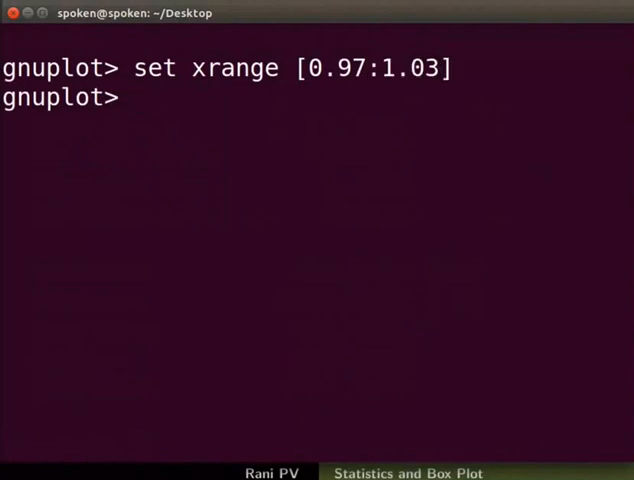
{"action": "type", "text": "plot 'candlestick.dat' using 1:2:3:4:5 with candlesticks"}
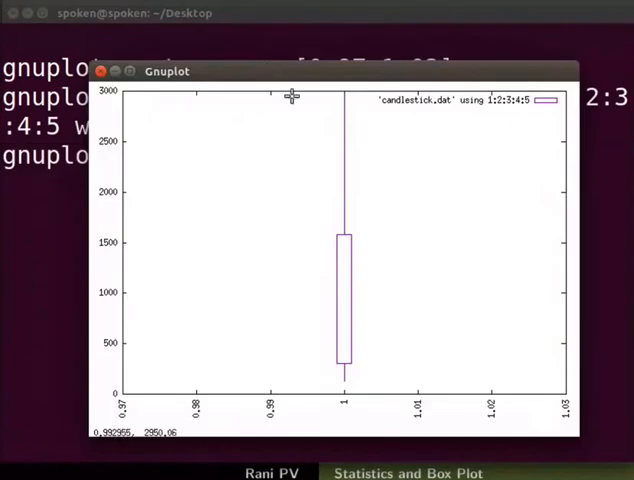
{"action": "mouse_move", "coordinate": [360, 108]}
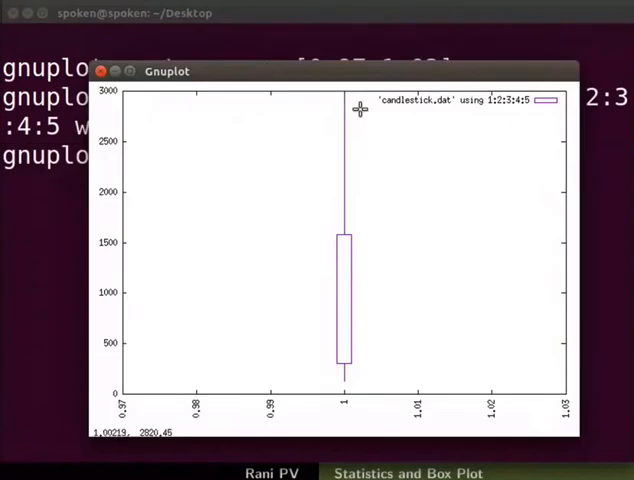
{"action": "mouse_move", "coordinate": [352, 288]}
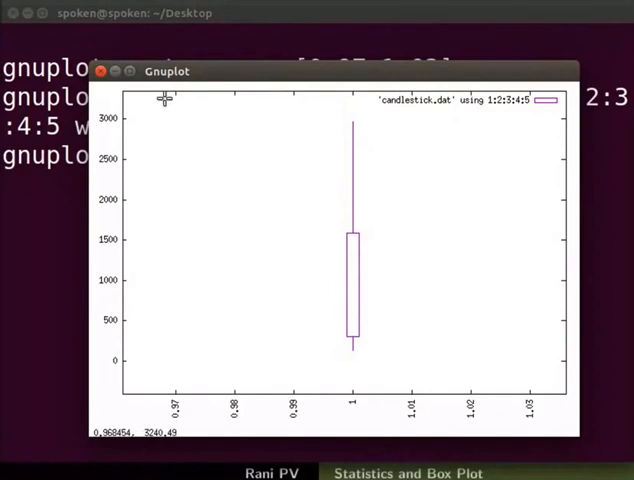
{"action": "left_click", "coordinate": [100, 72]}
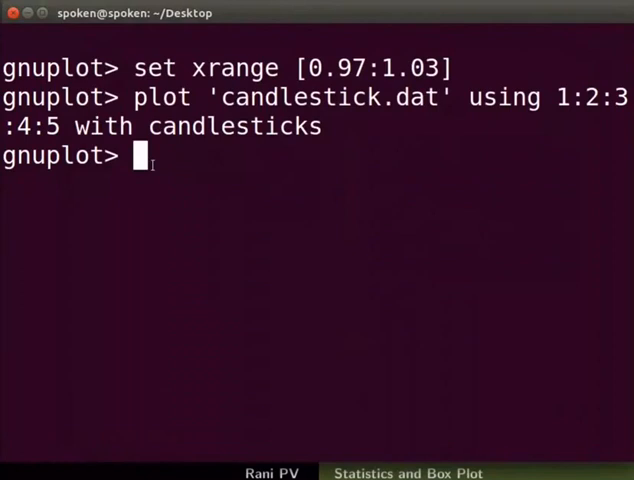
- Restore autoscale and set the data style to boxplot with outliers shown
{"action": "type", "text": "set autoscale"}
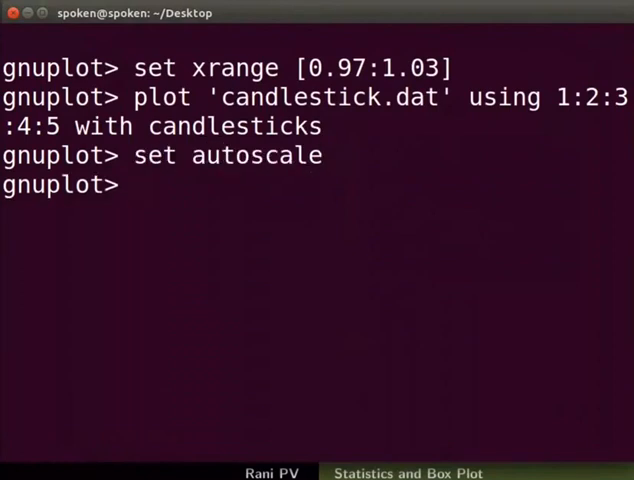
{"action": "type", "text": "set st"}
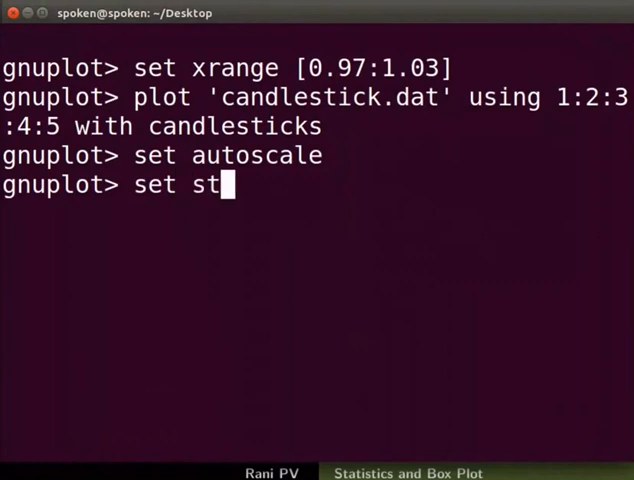
{"action": "type", "text": "yle data box"}
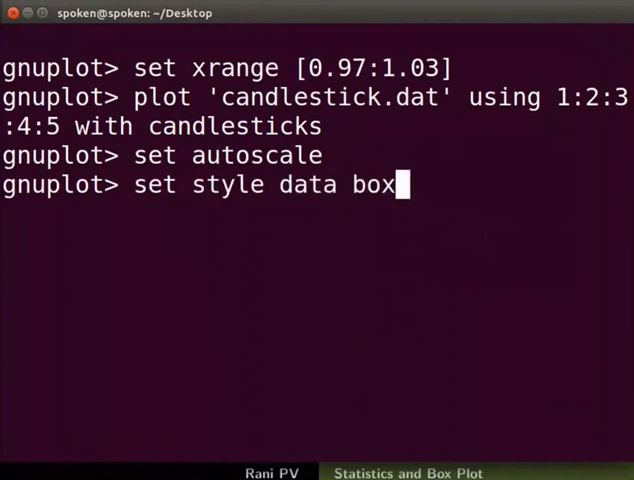
{"action": "type", "text": "plot"}
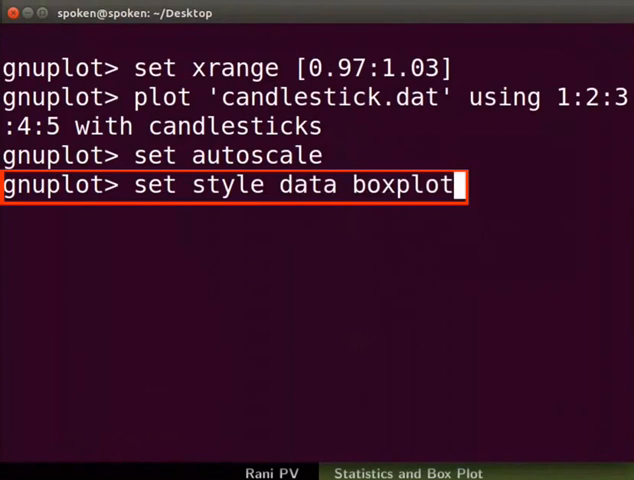
{"action": "type", "text": "set style boxplot outliers"}
{"action": "type", "text": "set style fill solid 0.5 border -1"}
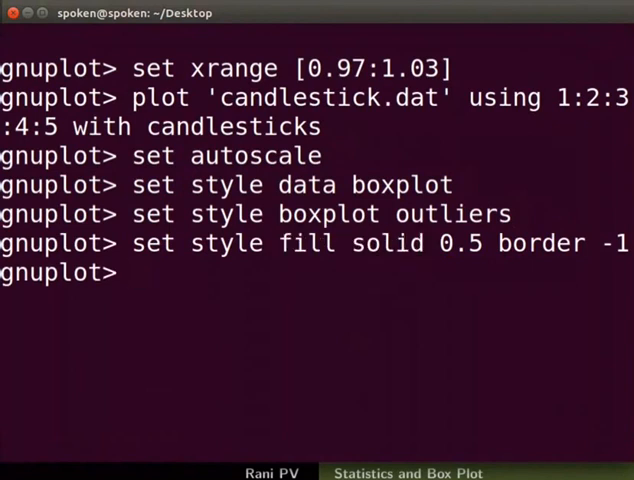
- Write the command plot 'statistics.txt' using (0):2 ls 1 notitle
{"action": "type", "text": "plot 'statistics.txt' using (0):2 ls 1 notitle"}
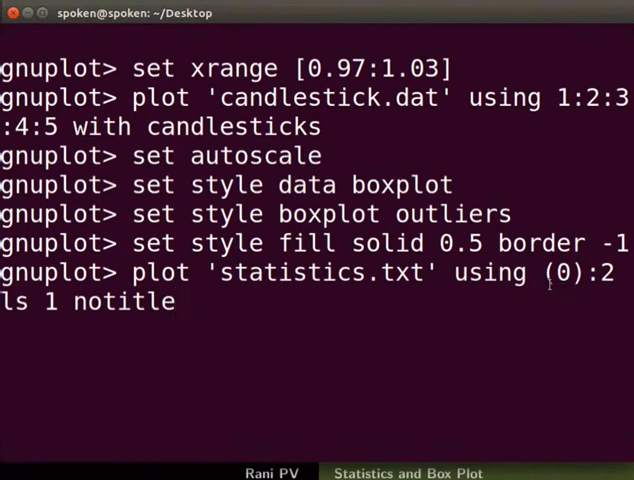
- Draw the filled boxplot of statistics.txt with outlier points, then close the plot window
{"action": "key", "text": "Return"}
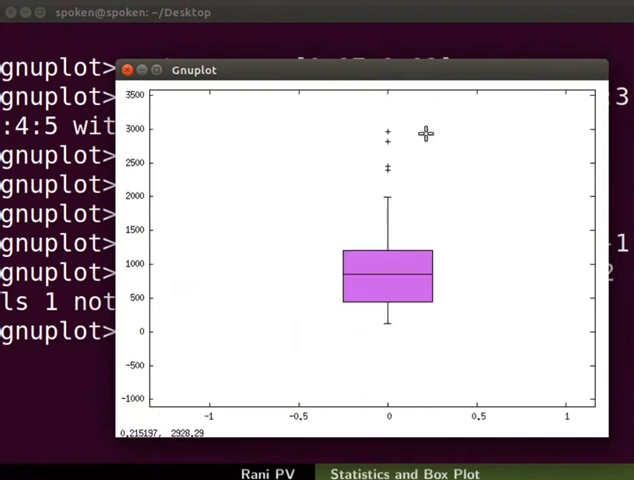
{"action": "mouse_move", "coordinate": [404, 220]}
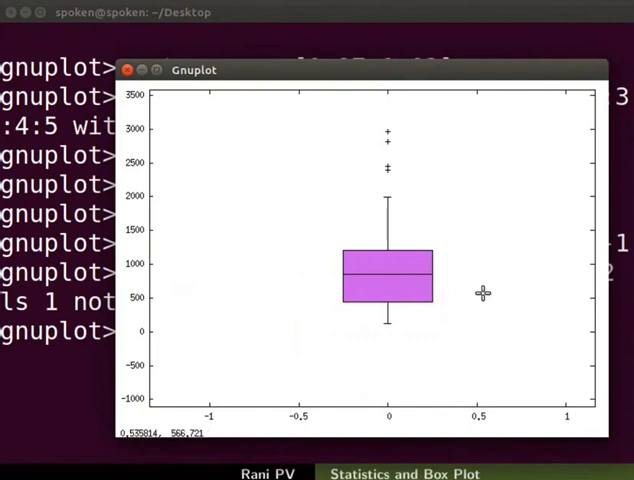
{"action": "mouse_move", "coordinate": [432, 292]}
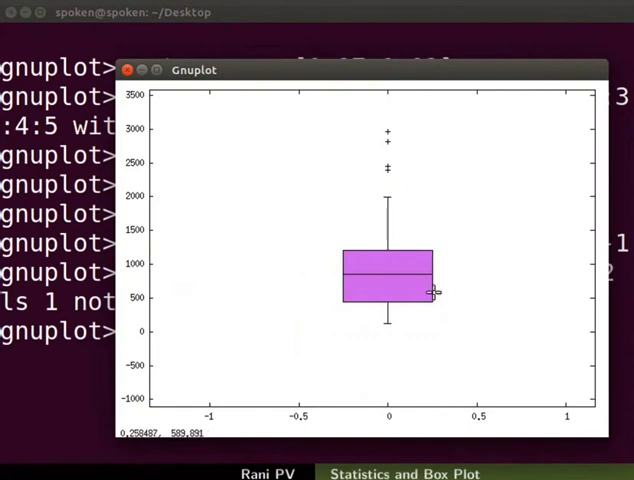
{"action": "mouse_move", "coordinate": [398, 172]}
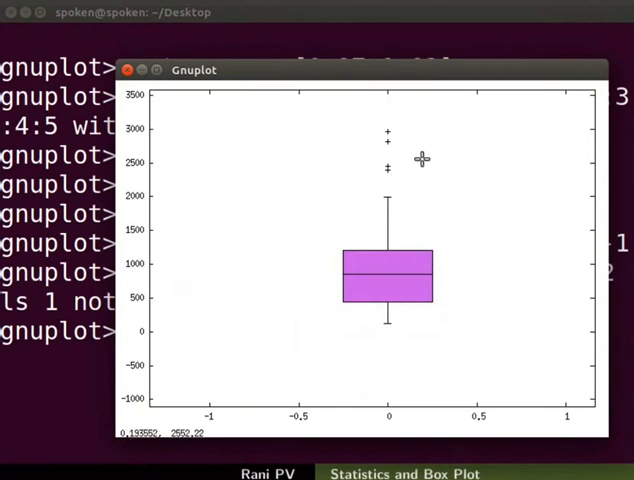
{"action": "mouse_move", "coordinate": [424, 160]}
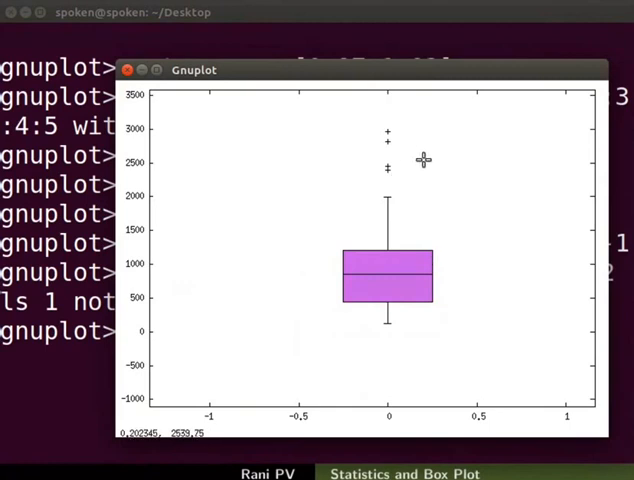
{"action": "left_click", "coordinate": [128, 70]}
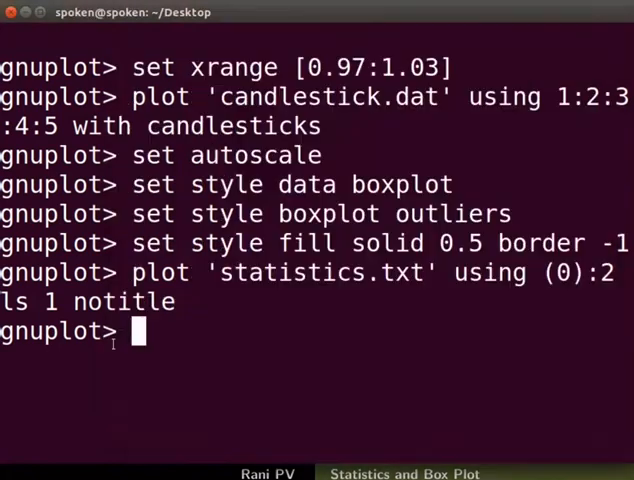
- Set boxplot nooutliers and replot, close the window, and enter q to quit gnuplot
{"action": "type", "text": "set style"}
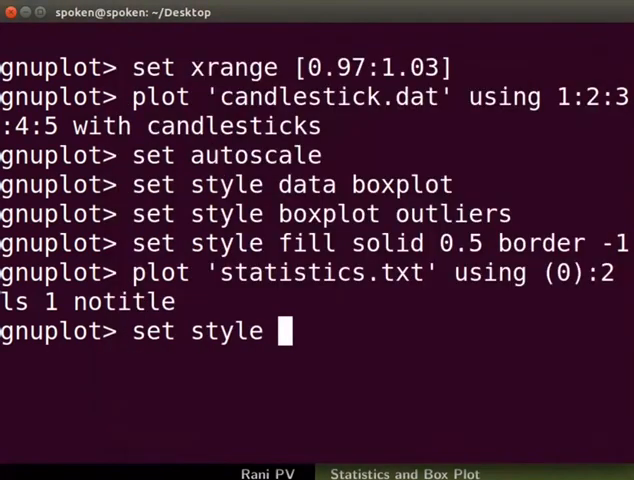
{"action": "type", "text": "boxplot nooutliers"}
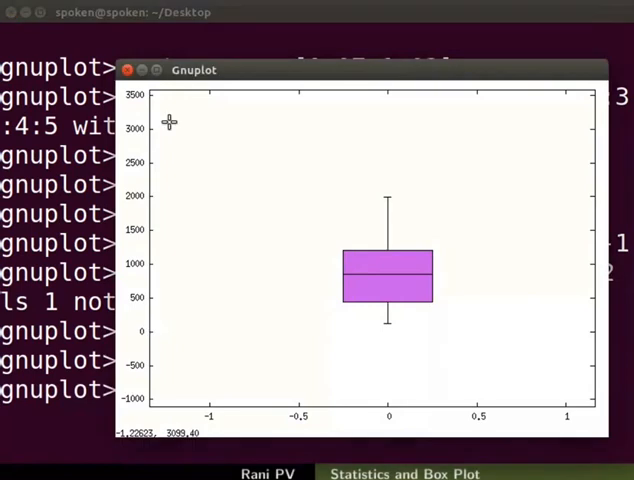
{"action": "left_click", "coordinate": [128, 68]}
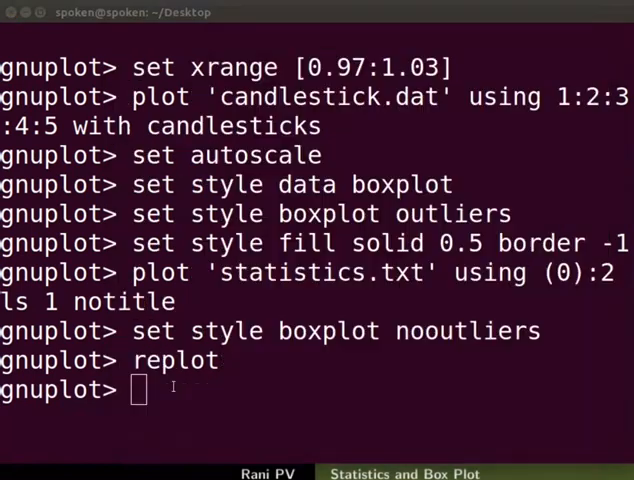
{"action": "type", "text": "q"}
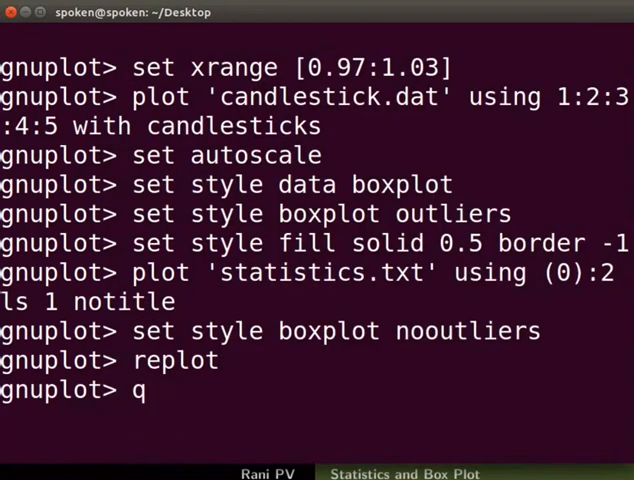